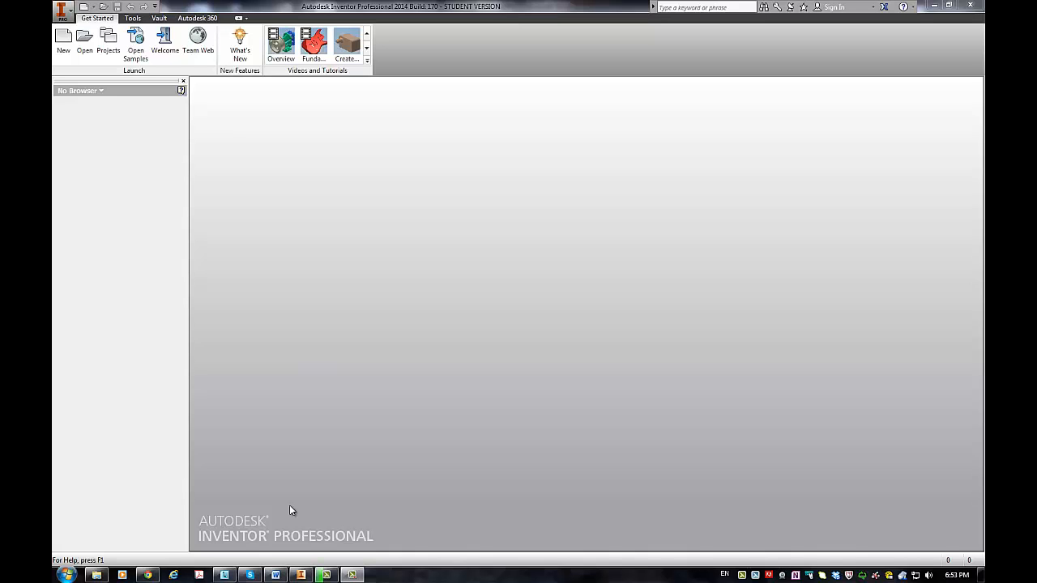
Step: Switch to the Word assignment and scroll to item 5, Part: Guide Block, with its naming convention
{"action": "left_click", "coordinate": [276, 576]}
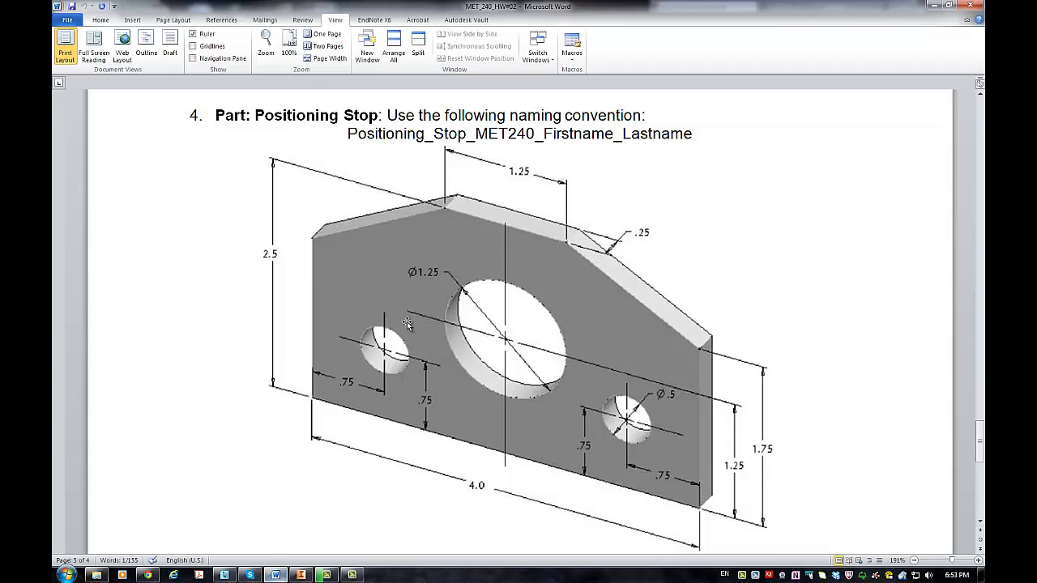
{"action": "scroll", "scroll_direction": "down", "scroll_amount": 3}
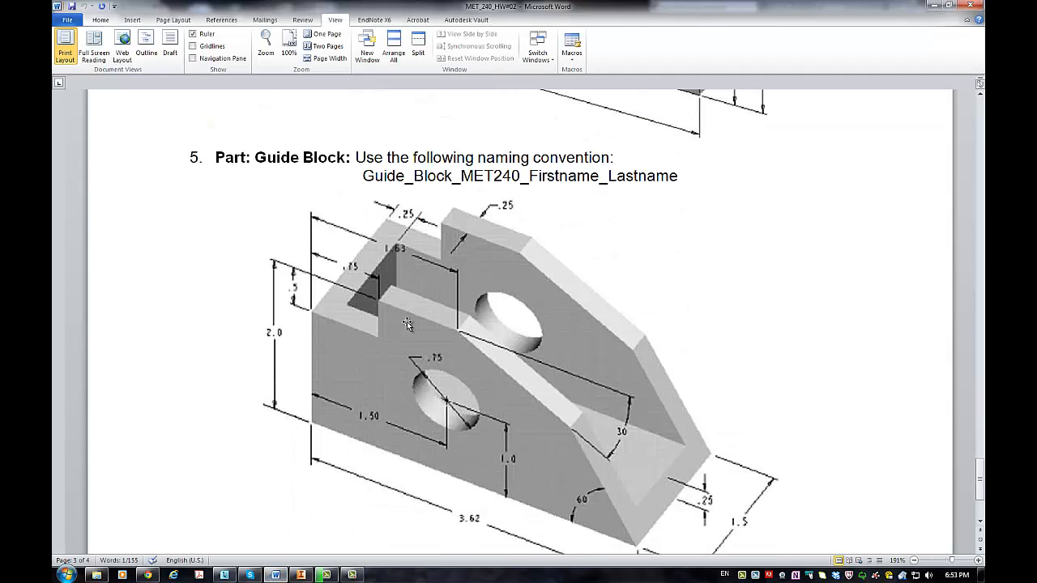
{"action": "mouse_move", "coordinate": [336, 164]}
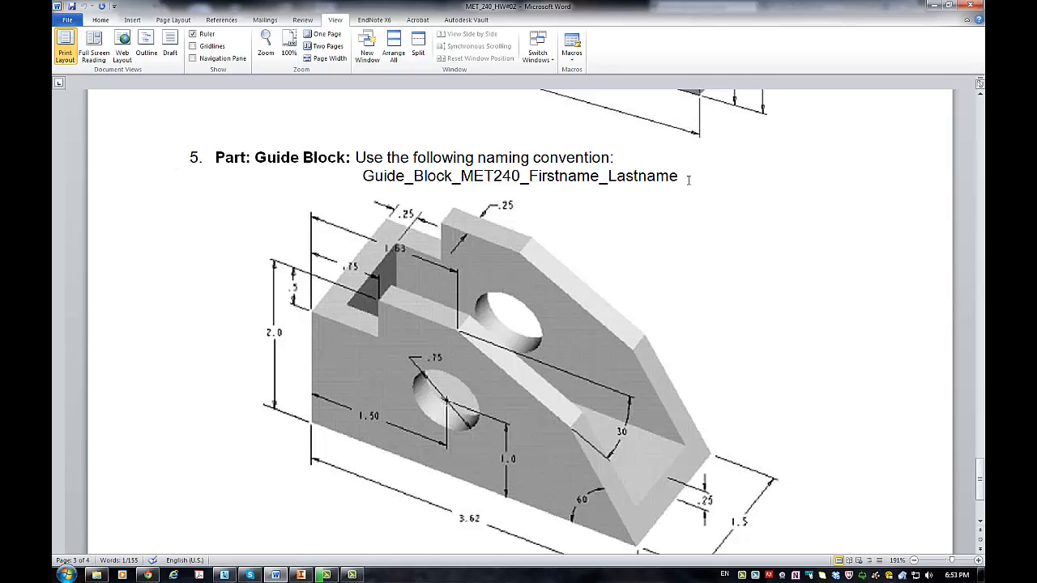
{"action": "right_click", "coordinate": [519, 177]}
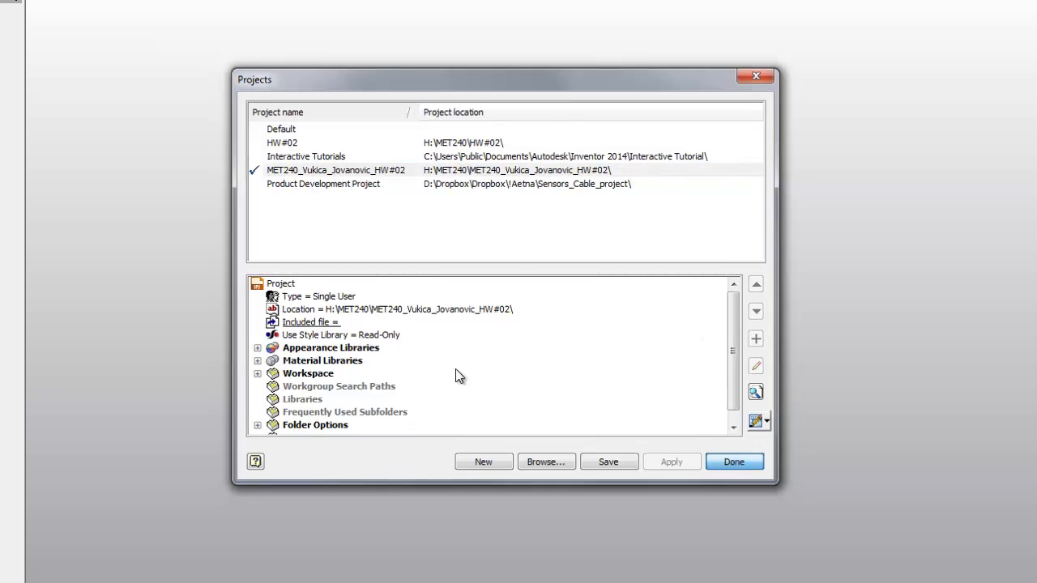
Step: Keep the homework project active and create a new English Standard (in).ipt part
{"action": "left_click", "coordinate": [734, 462]}
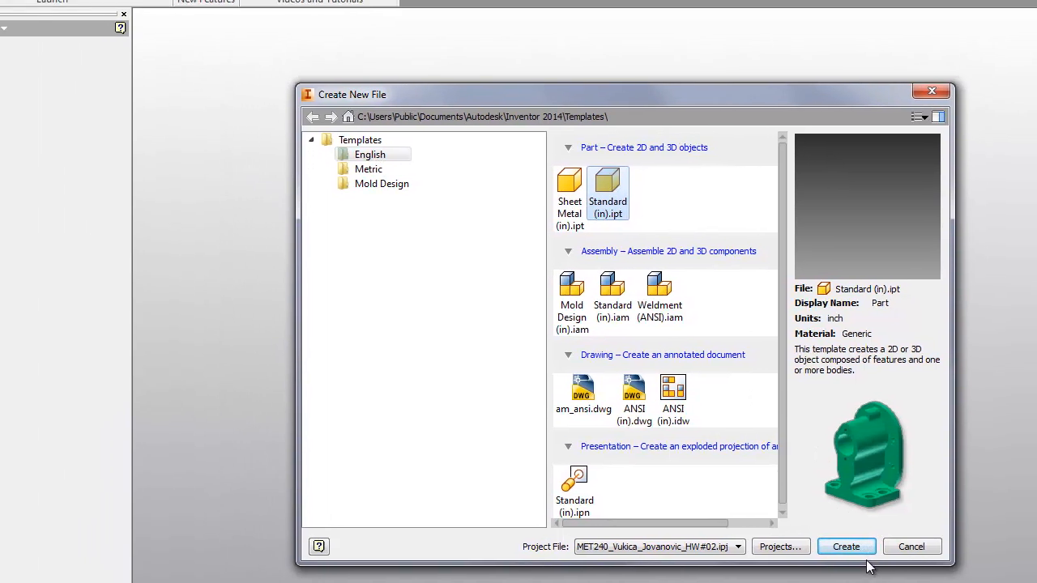
{"action": "left_click", "coordinate": [846, 546]}
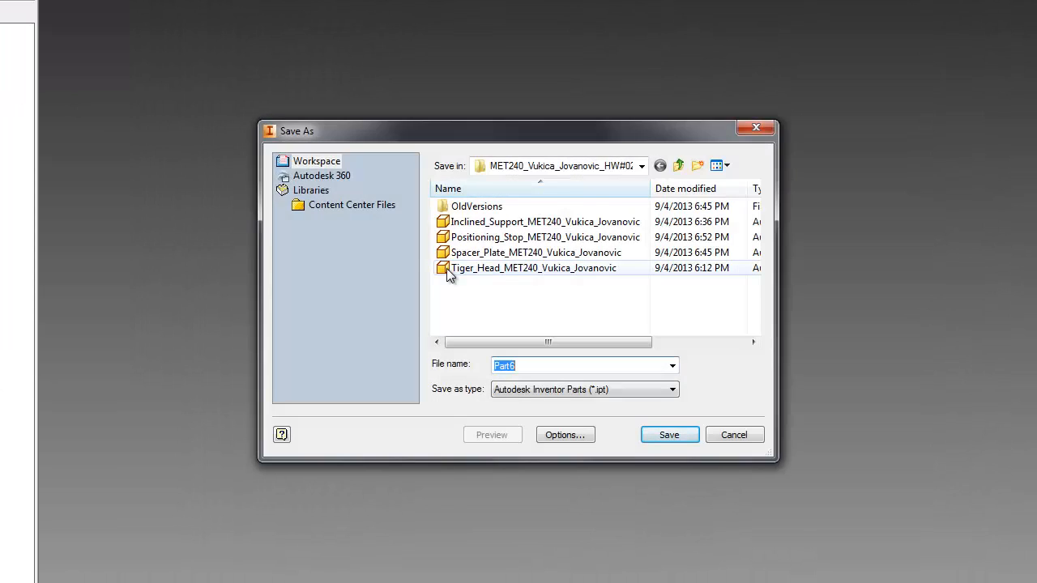
{"action": "mouse_move", "coordinate": [451, 276]}
{"action": "type", "text": "Guide_Block_MET240_Vukica_"}
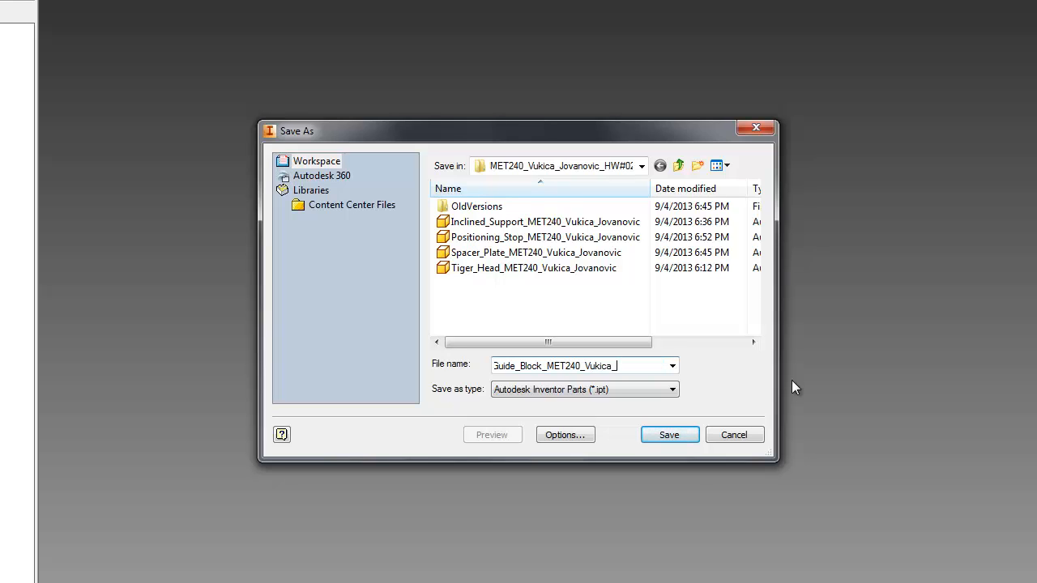
Step: Save the part in the homework folder under the Guide_Block_MET240 file name
{"action": "type", "text": "jov"}
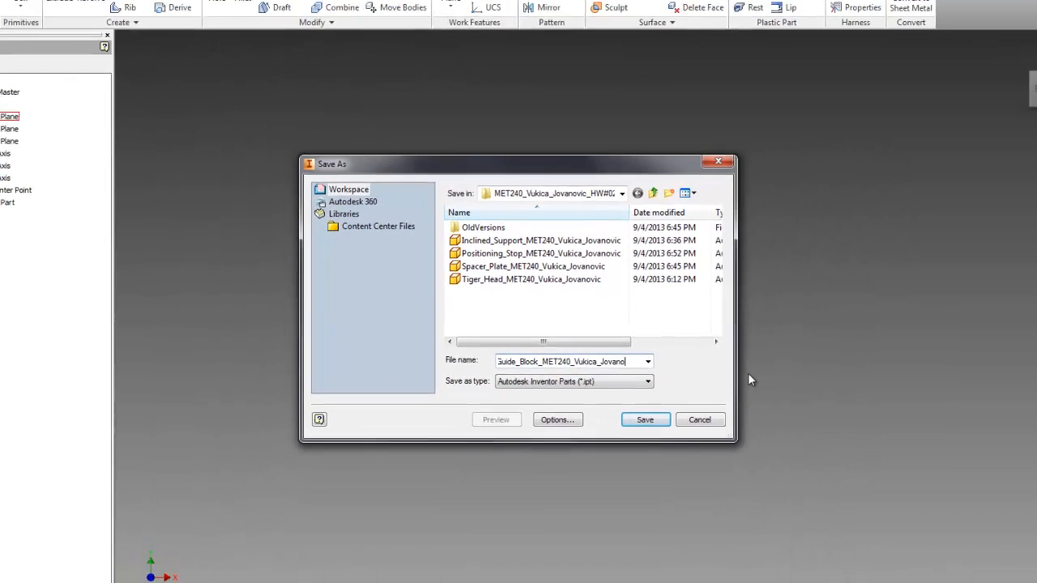
{"action": "left_click", "coordinate": [644, 419]}
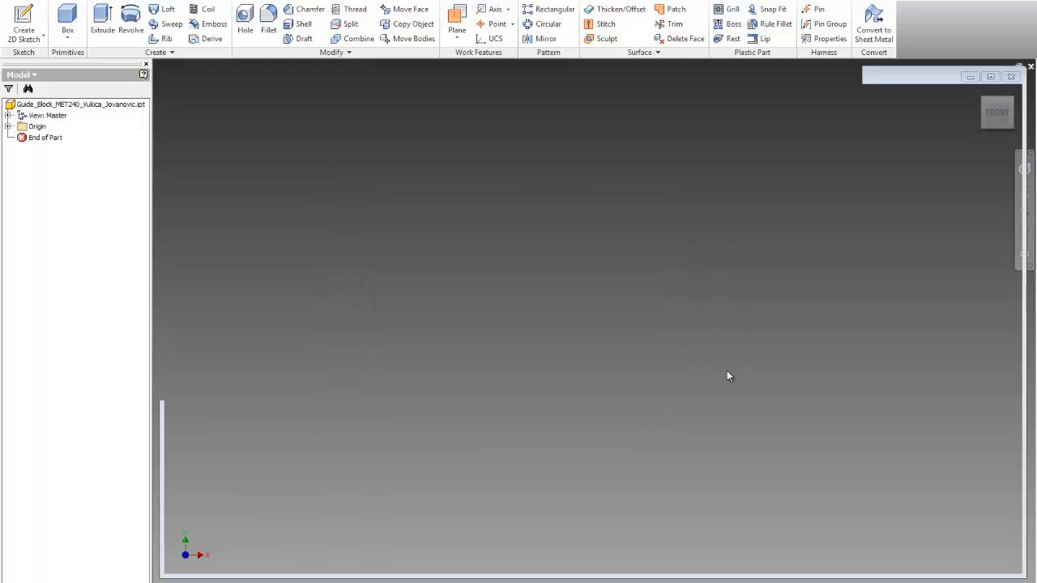
Step: Return to the Word drawing and scroll to the Guide Block dimensions for reference
{"action": "left_click", "coordinate": [21, 125]}
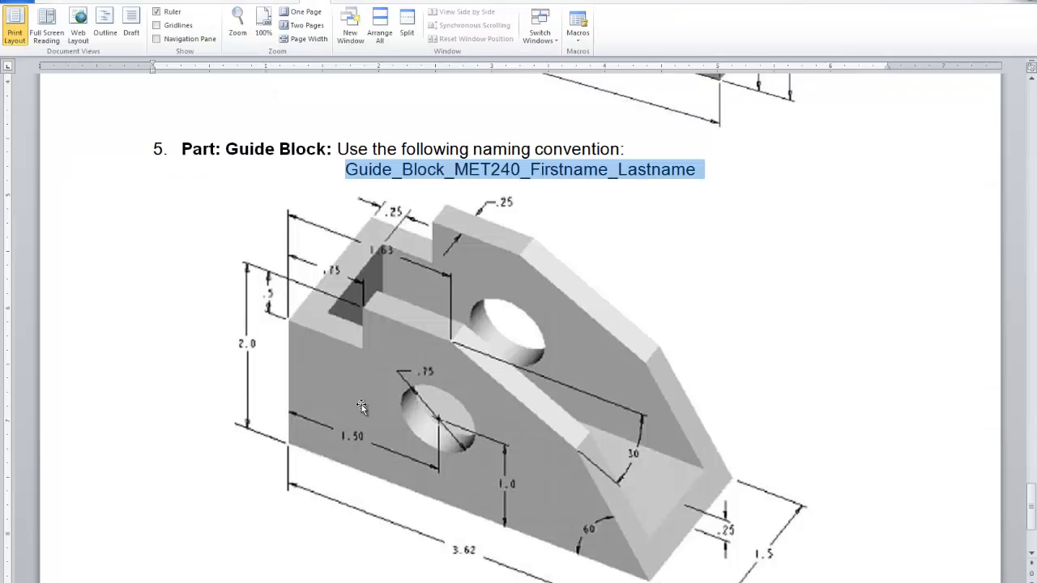
{"action": "mouse_move", "coordinate": [482, 555]}
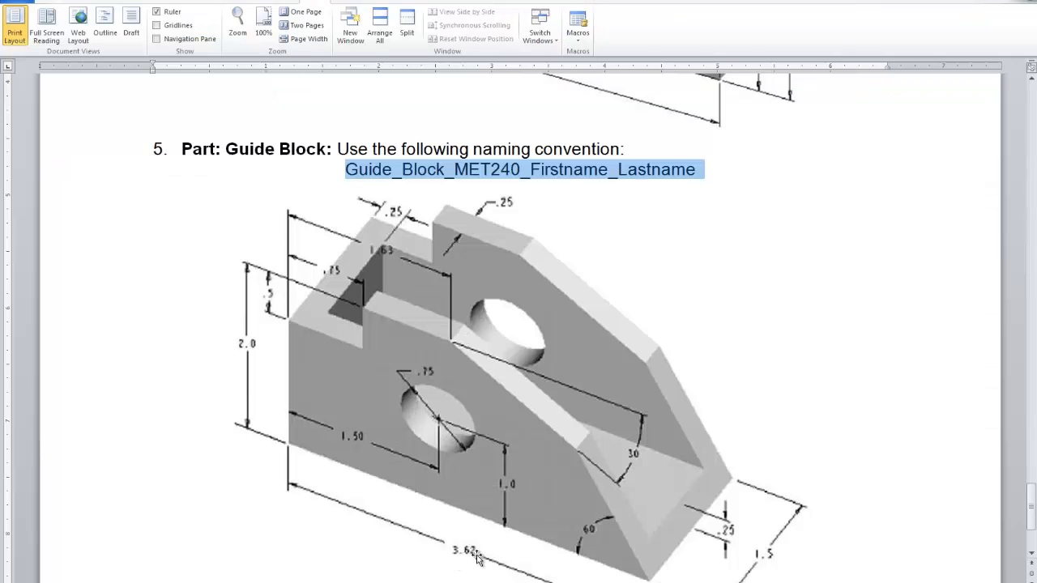
{"action": "mouse_move", "coordinate": [251, 347]}
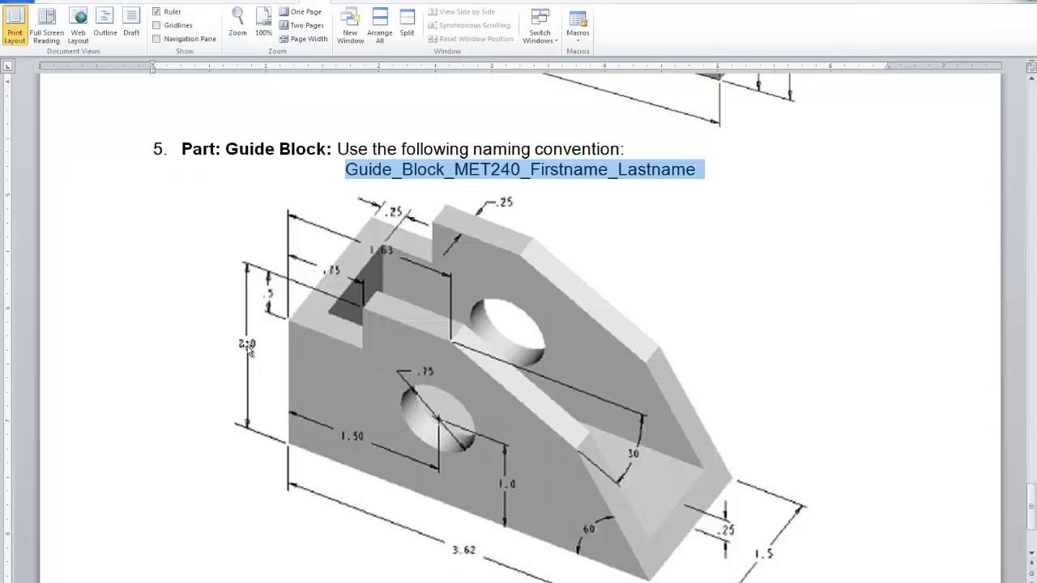
{"action": "scroll", "scroll_direction": "down", "scroll_amount": 3}
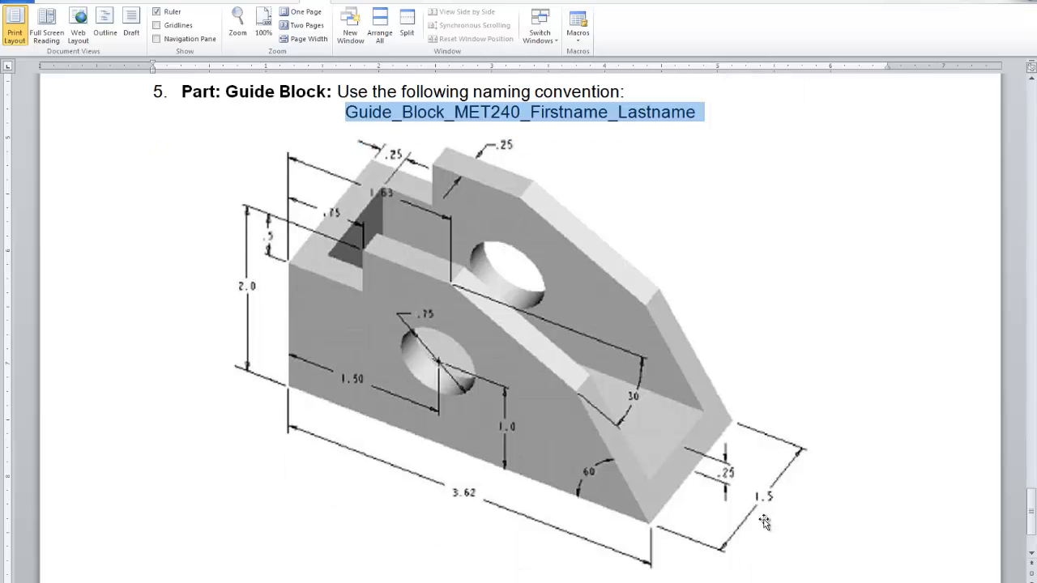
{"action": "mouse_move", "coordinate": [751, 518]}
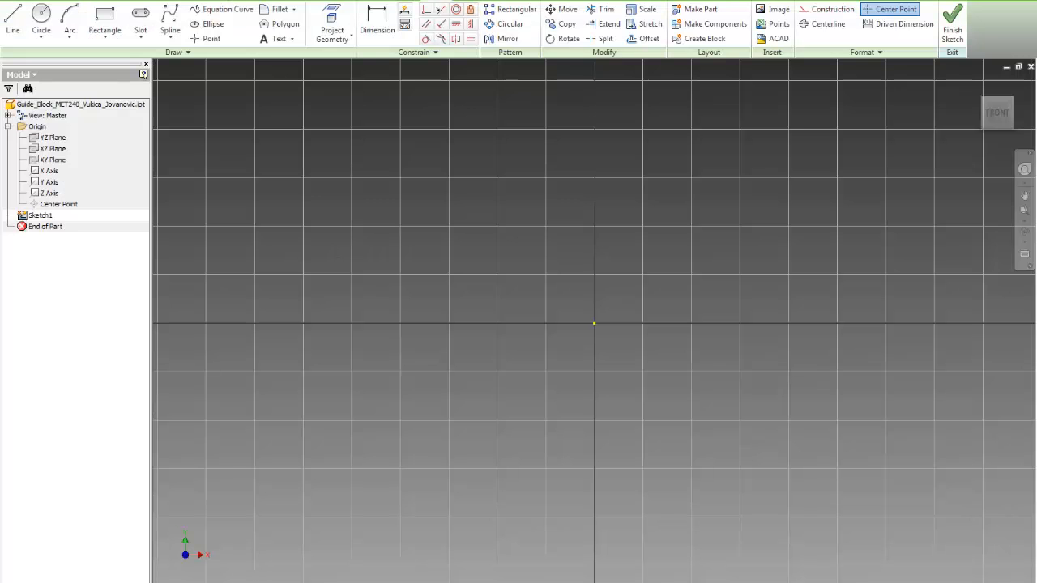
Step: Sketch a rectangle from the origin dimensioned 3.62 × 2.00 and finish Sketch1
{"action": "left_click", "coordinate": [100, 17]}
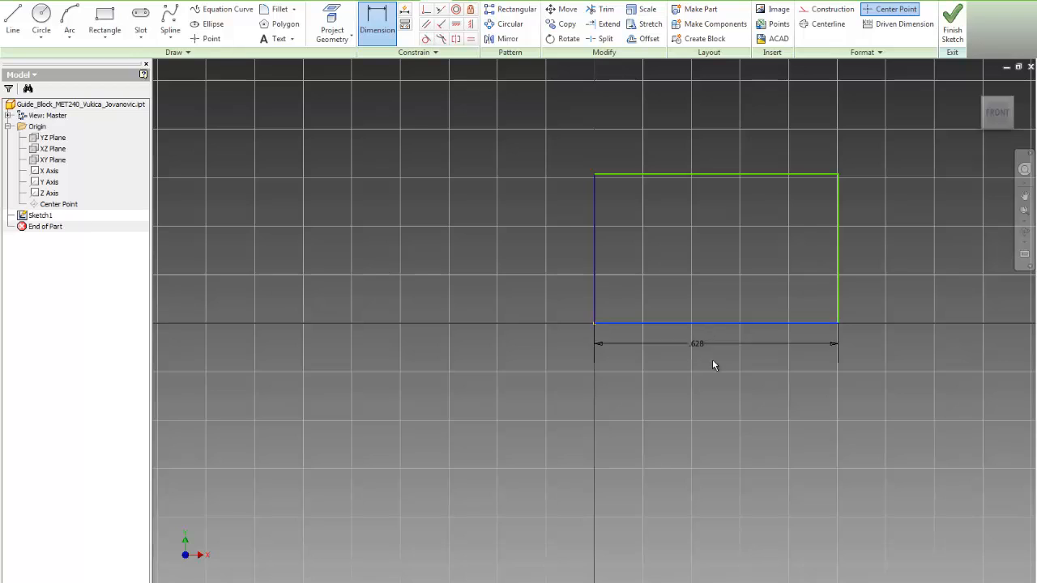
{"action": "left_click", "coordinate": [698, 342]}
{"action": "type", "text": "3.620"}
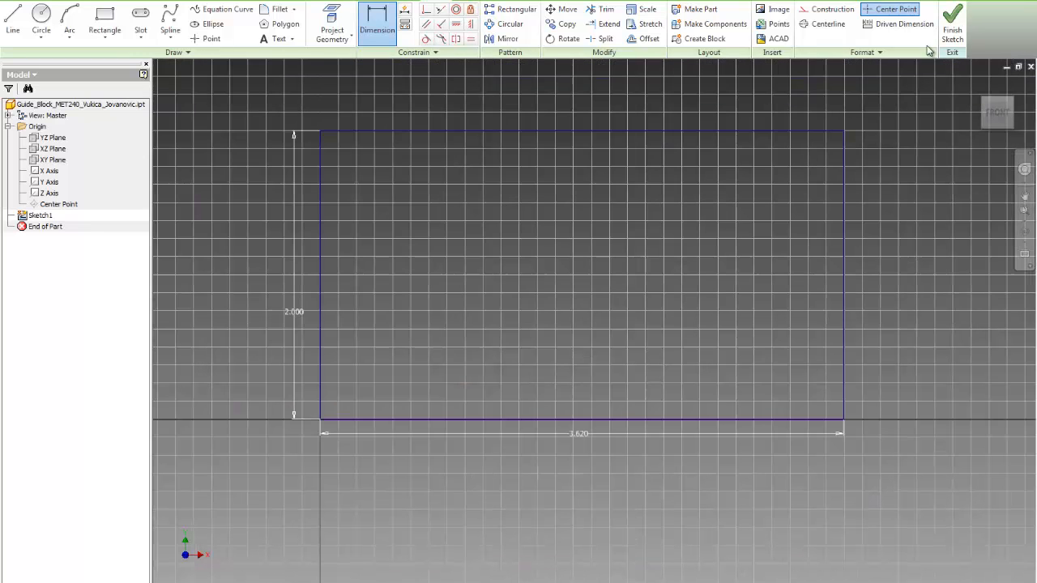
{"action": "left_click", "coordinate": [948, 20]}
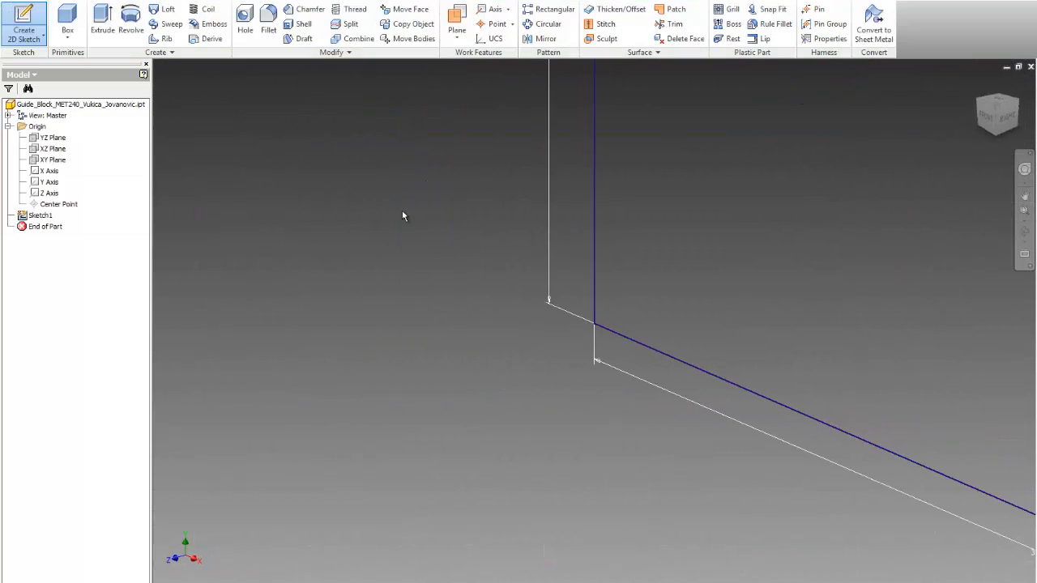
Step: Extrude the rectangle profile to depth as Extrusion1, forming the solid base block
{"action": "left_click", "coordinate": [103, 20]}
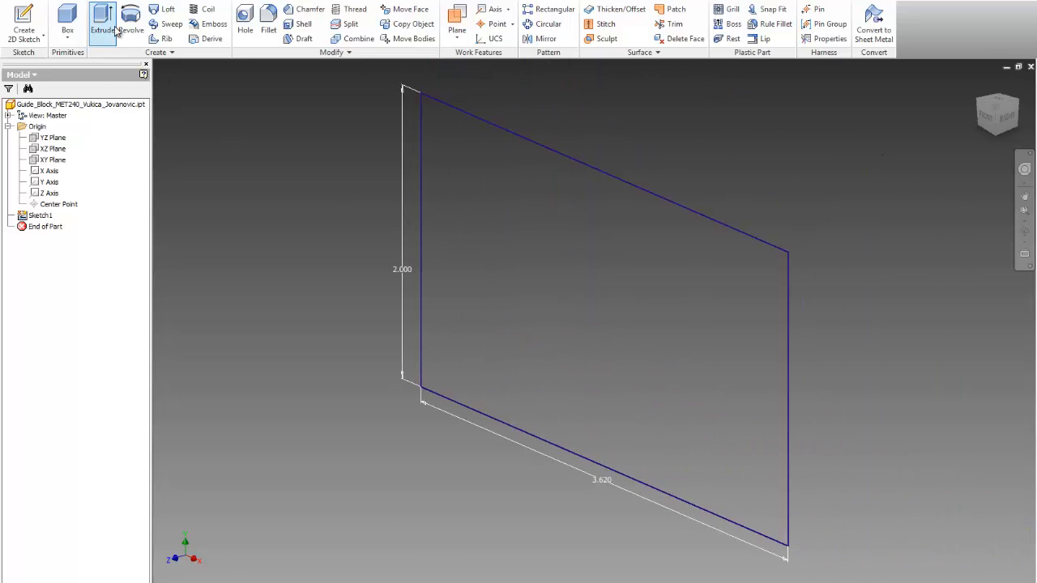
{"action": "left_click", "coordinate": [100, 18]}
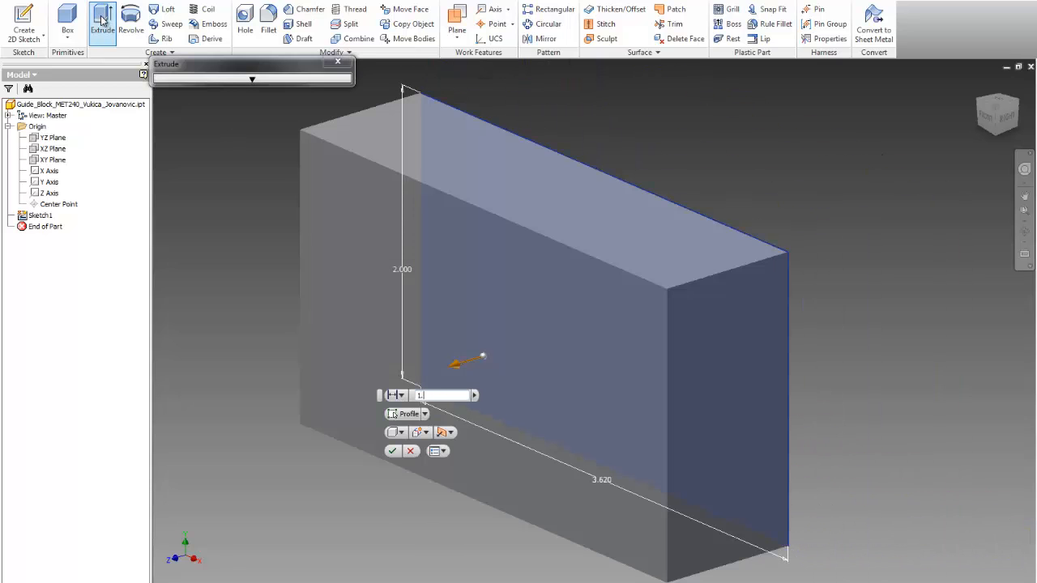
{"action": "left_click", "coordinate": [385, 449]}
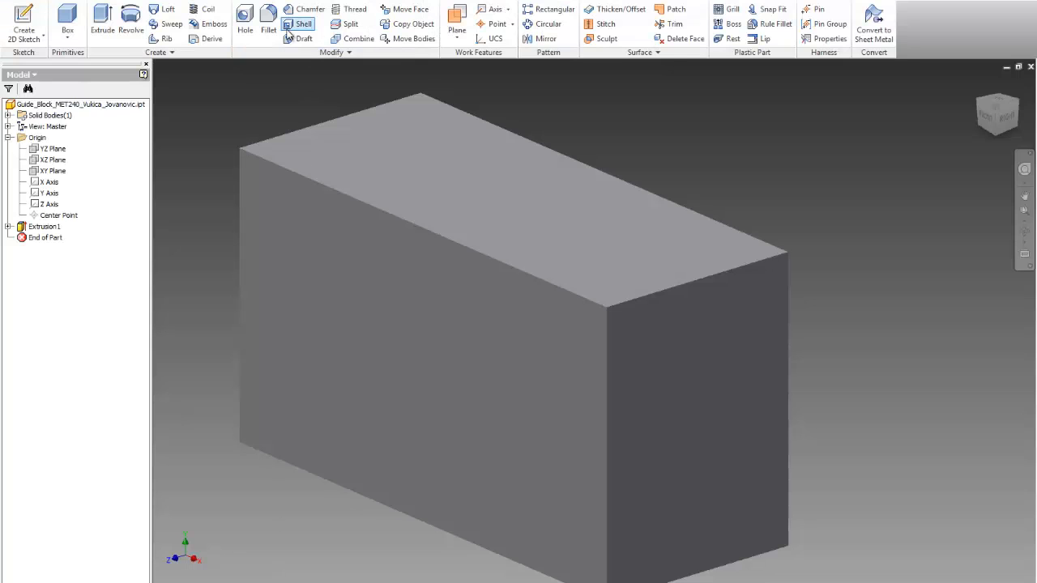
{"action": "mouse_move", "coordinate": [303, 24]}
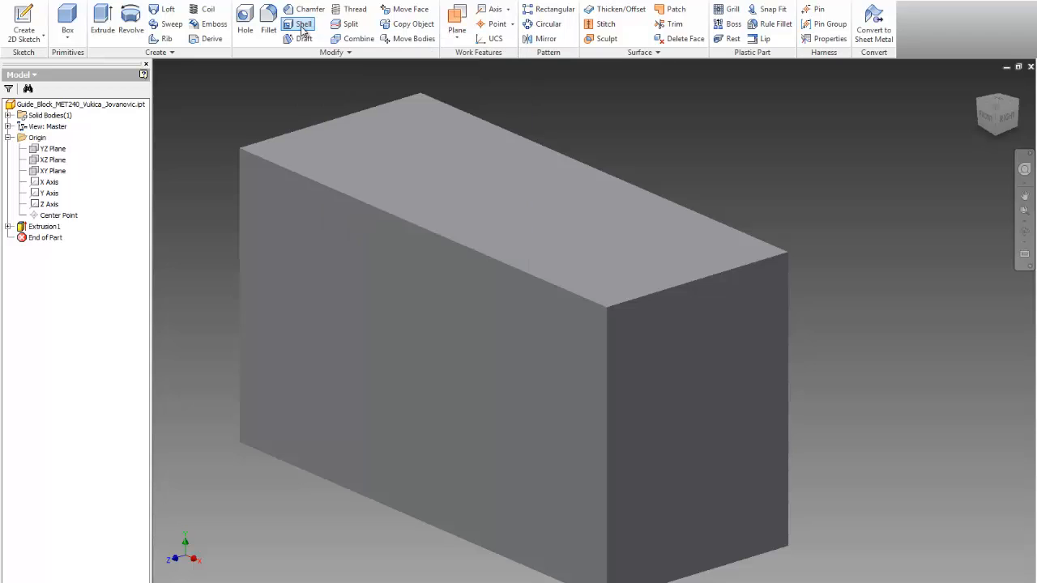
Step: Shell the block with the top and end faces removed at 0.25 wall thickness
{"action": "left_click", "coordinate": [302, 9]}
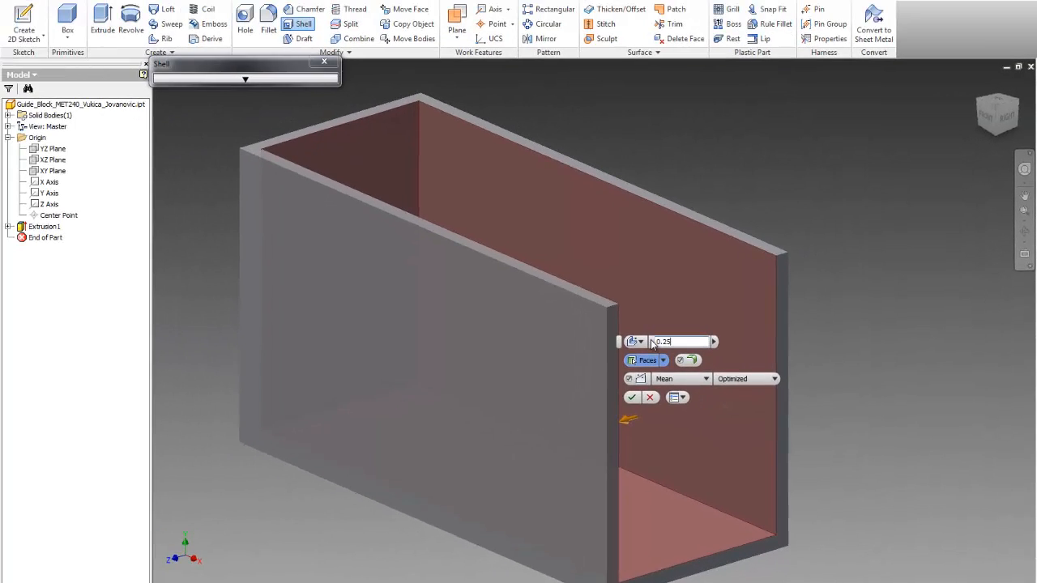
{"action": "left_click", "coordinate": [629, 400]}
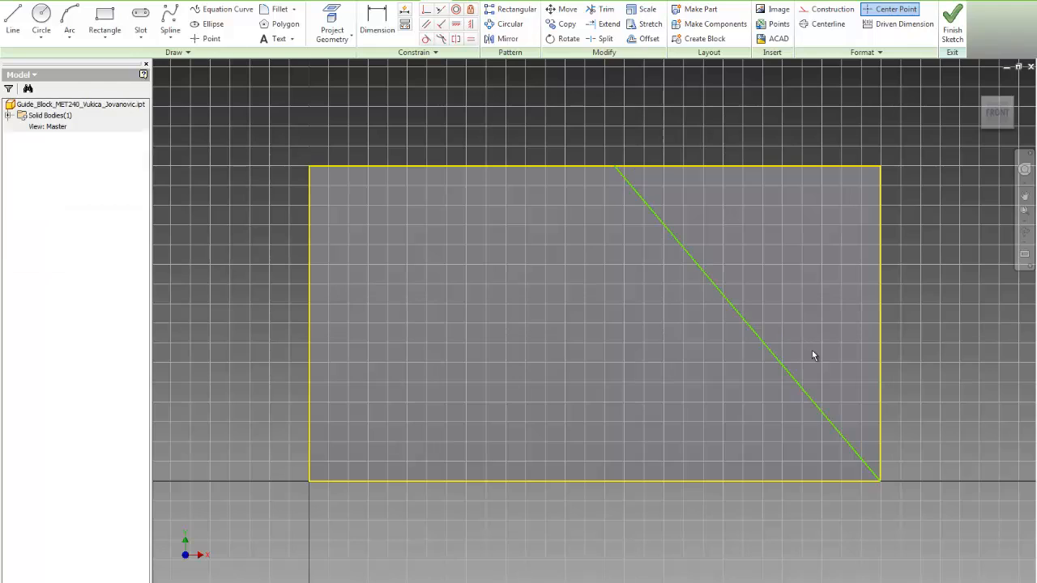
Step: Sketch the diagonal cut line across the side face and finish Sketch2
{"action": "left_click", "coordinate": [377, 18]}
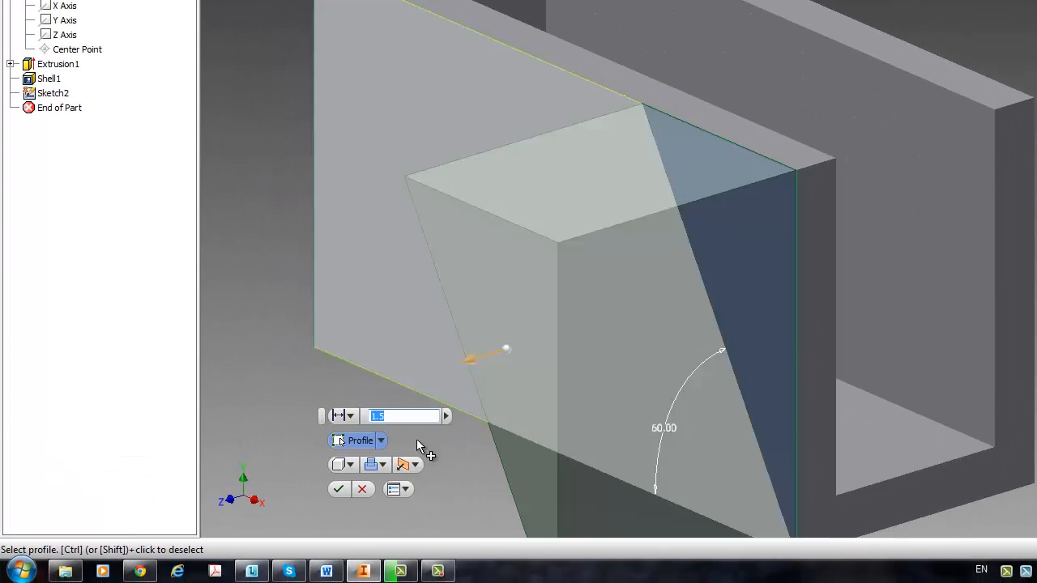
Step: Cut the triangular region behind the diagonal Through All to form the 60° angled face
{"action": "left_click", "coordinate": [383, 464]}
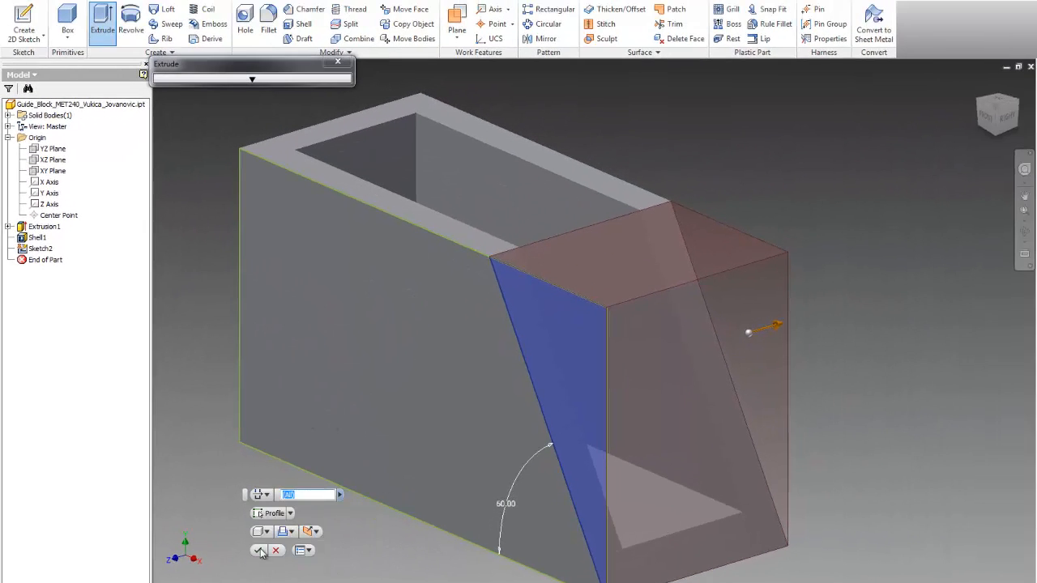
{"action": "left_click", "coordinate": [260, 551]}
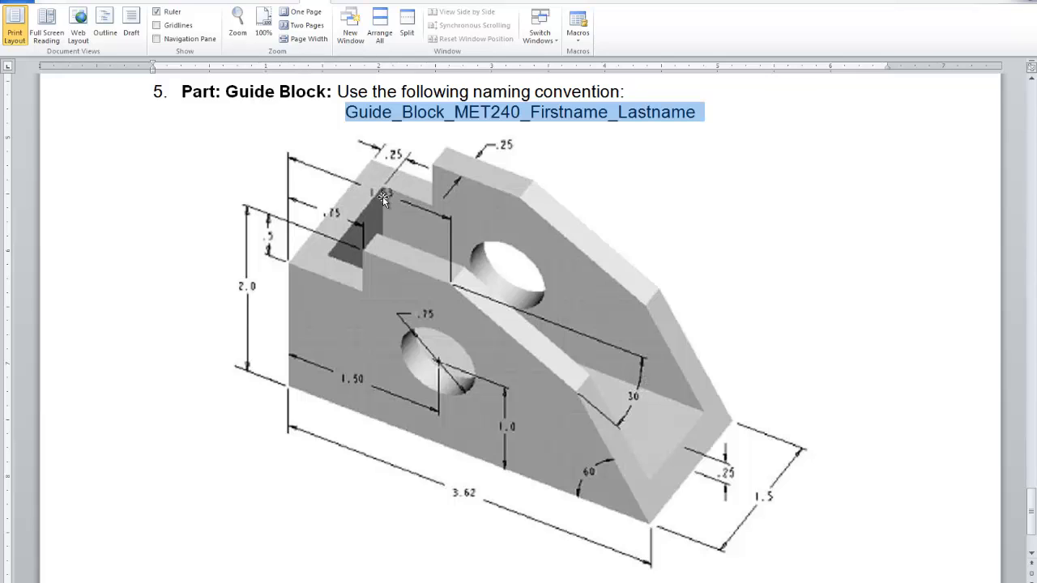
{"action": "mouse_move", "coordinate": [429, 214]}
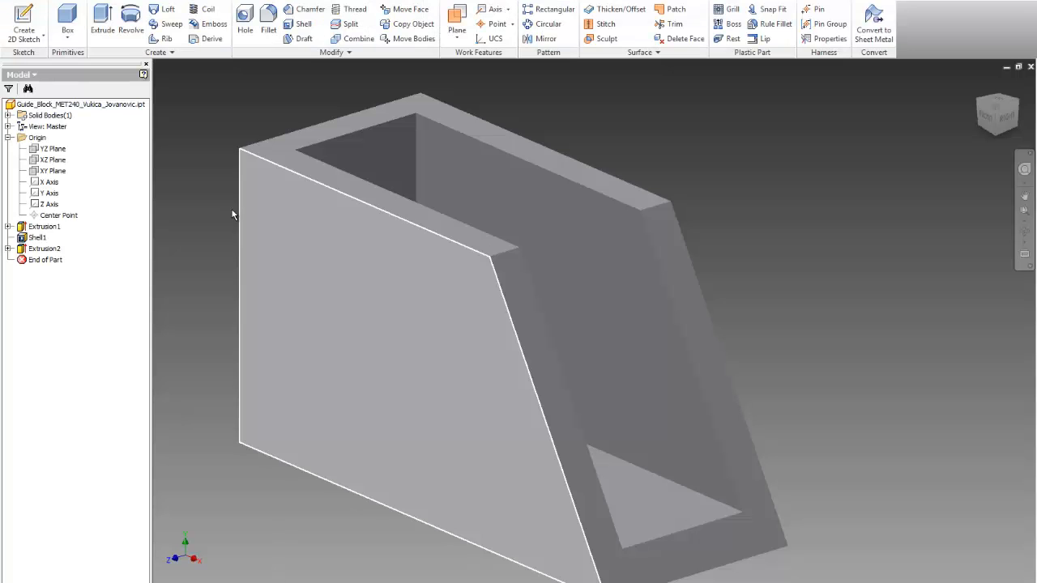
{"action": "mouse_move", "coordinate": [315, 266]}
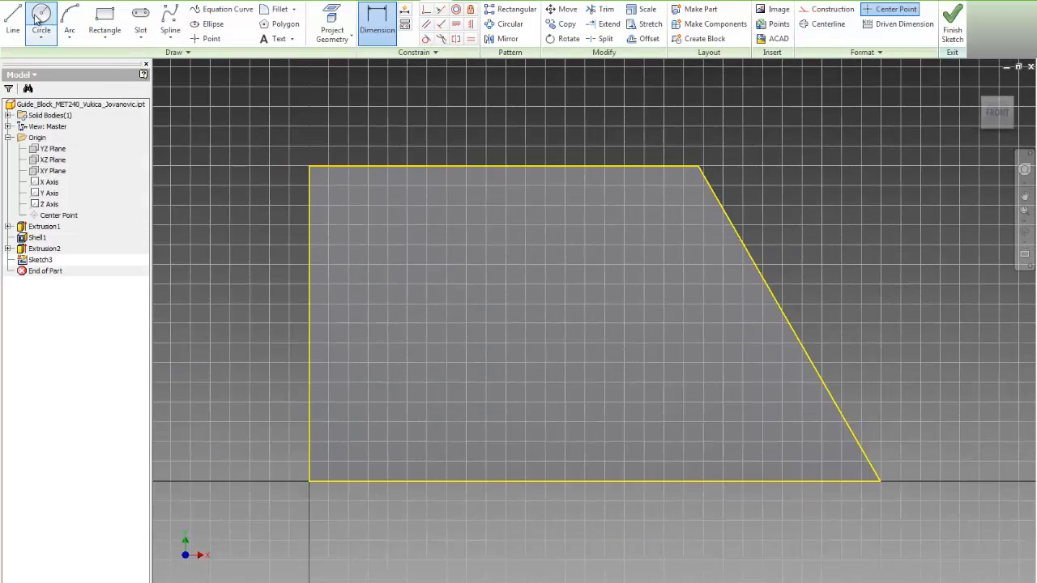
Step: Draw the cut line on the front face dimensioned 1.63 along the top edge at 30°
{"action": "left_click", "coordinate": [11, 16]}
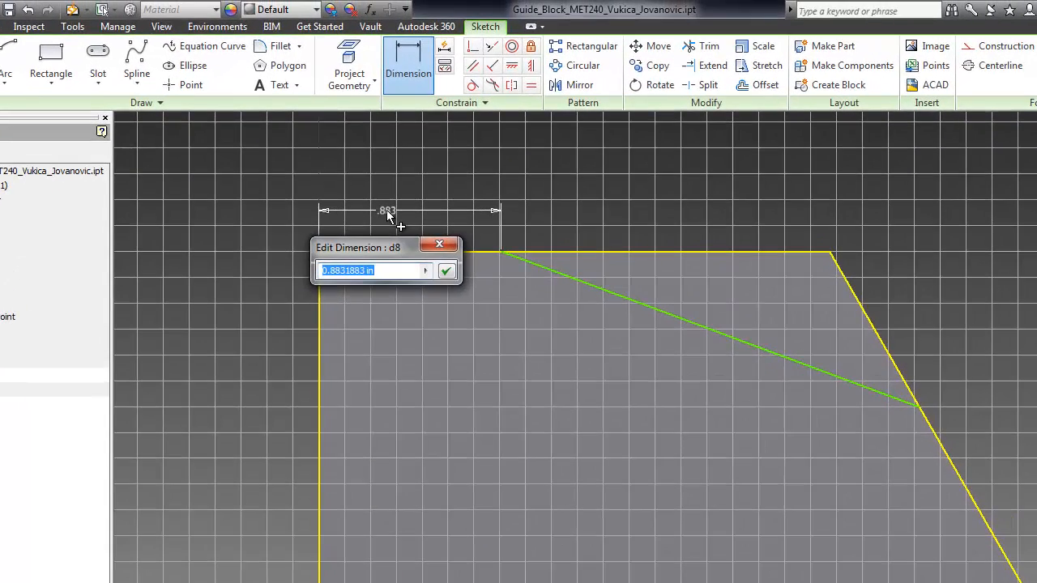
{"action": "type", "text": "1.63"}
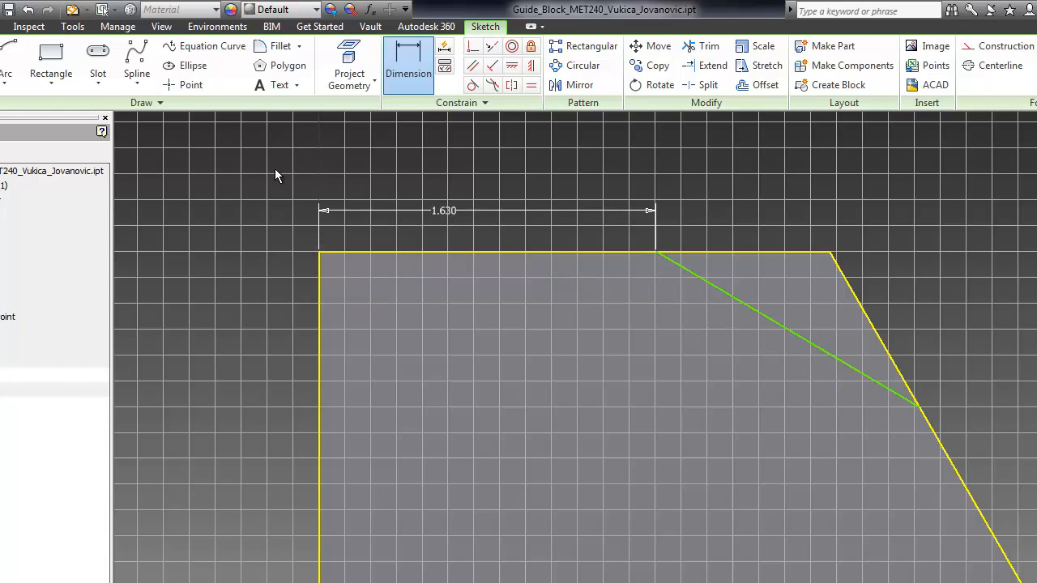
{"action": "mouse_move", "coordinate": [776, 255]}
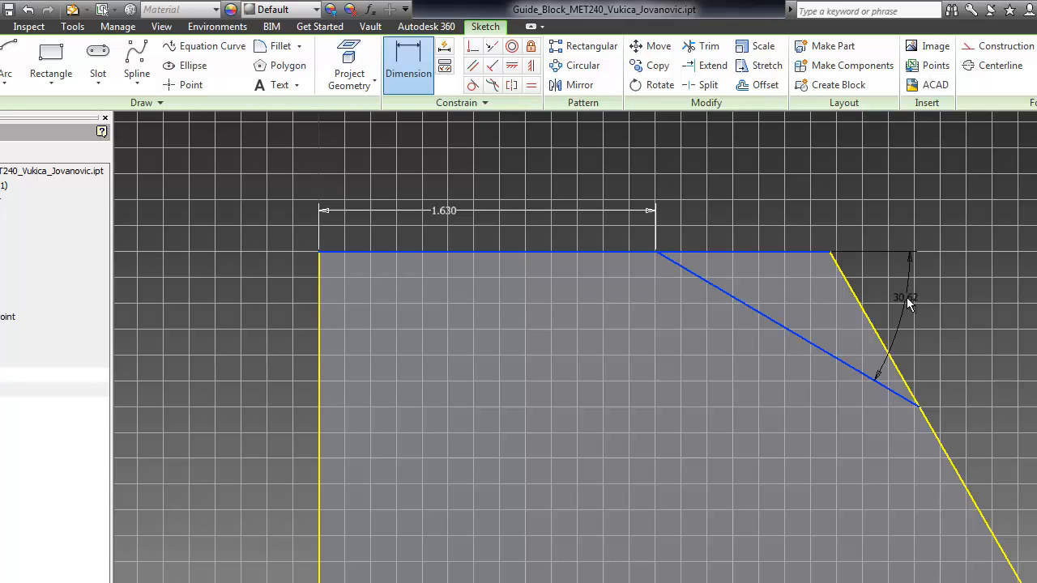
{"action": "double_click", "coordinate": [907, 297]}
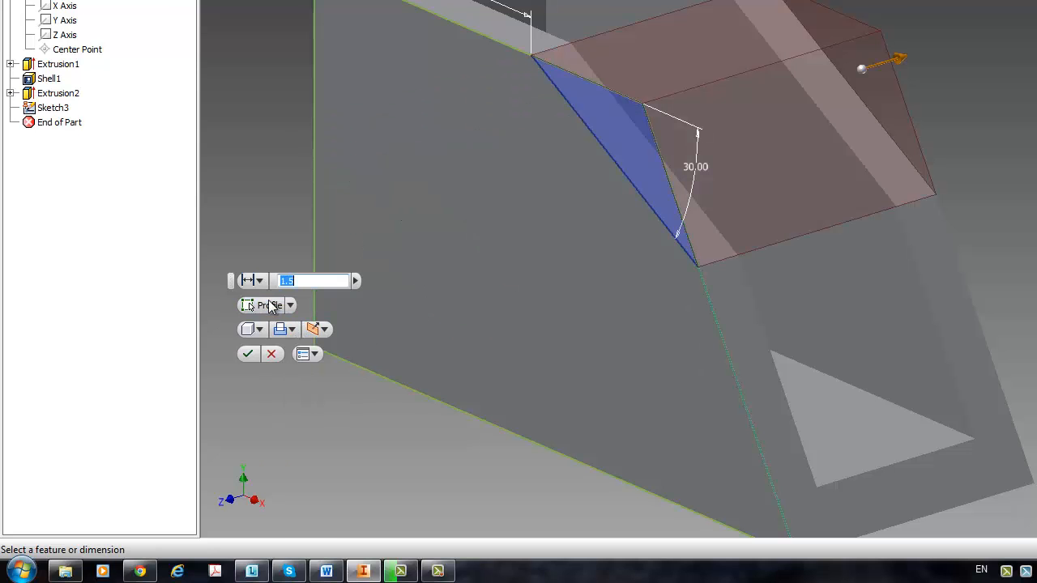
Step: Extrude-cut the 30° wedge profile through the whole part as Extrusion3
{"action": "left_click", "coordinate": [261, 280]}
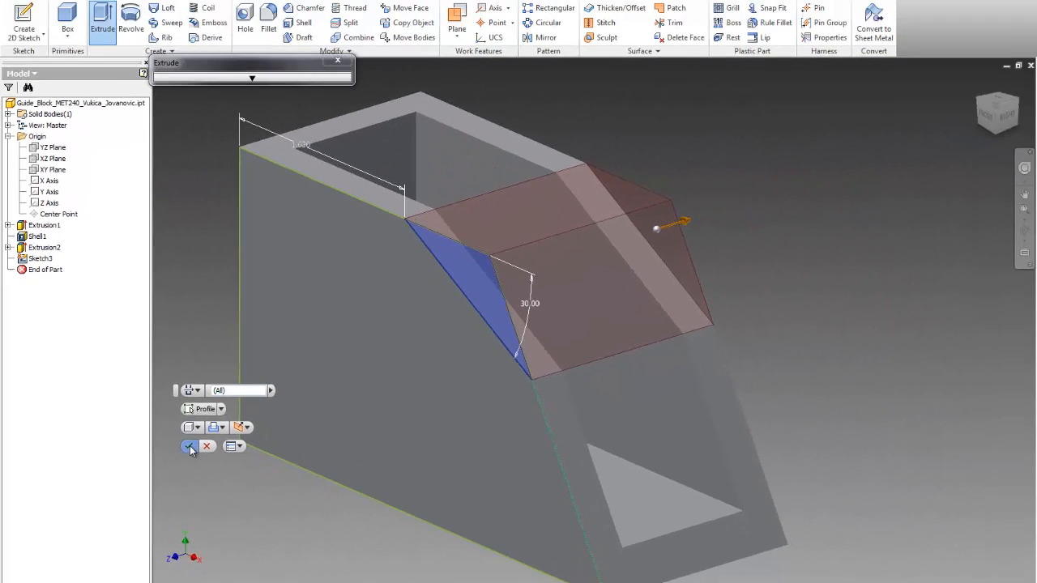
{"action": "left_click", "coordinate": [189, 446]}
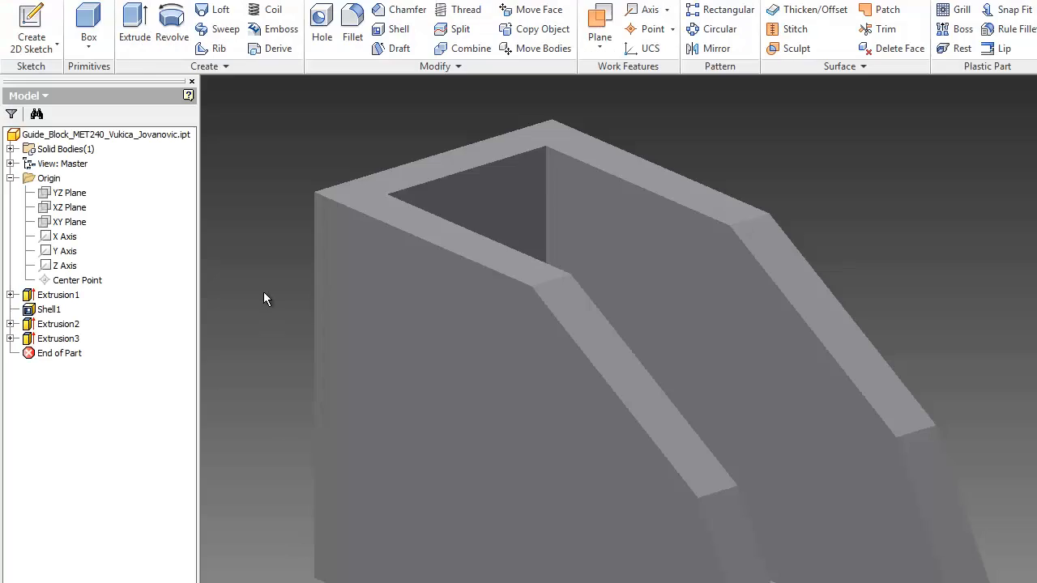
Step: Add a 0.75 Through All hole on the front face, offset 1.5 across and 1.0 up
{"action": "left_click", "coordinate": [321, 29]}
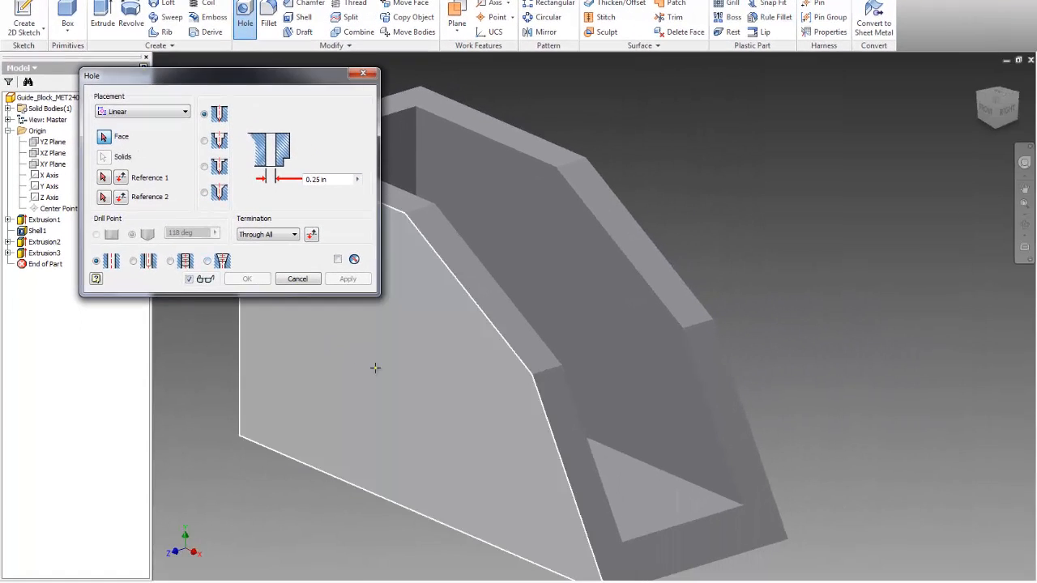
{"action": "left_click", "coordinate": [387, 357]}
{"action": "type", "text": "1.5"}
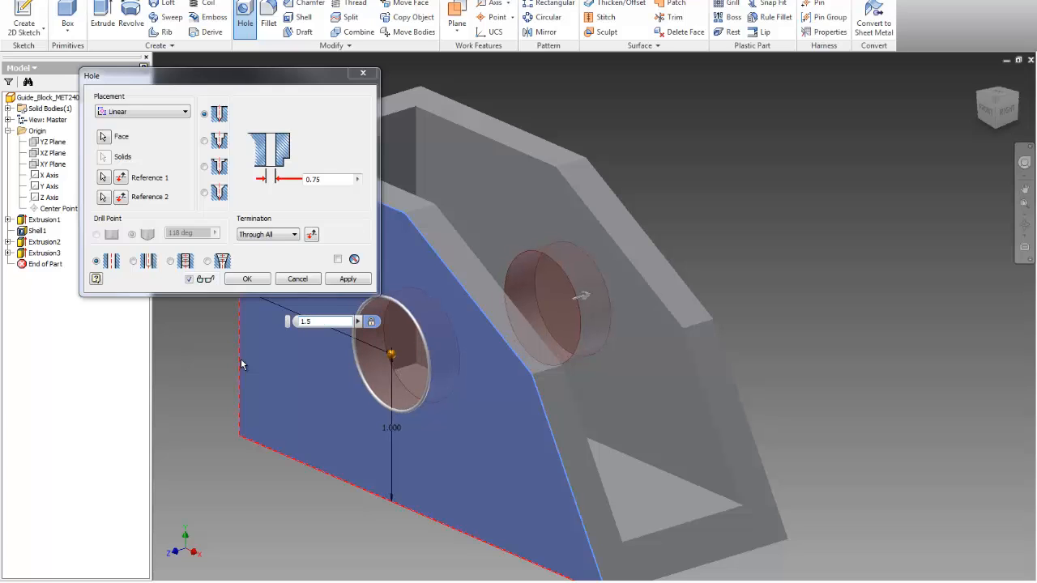
{"action": "left_click", "coordinate": [248, 279]}
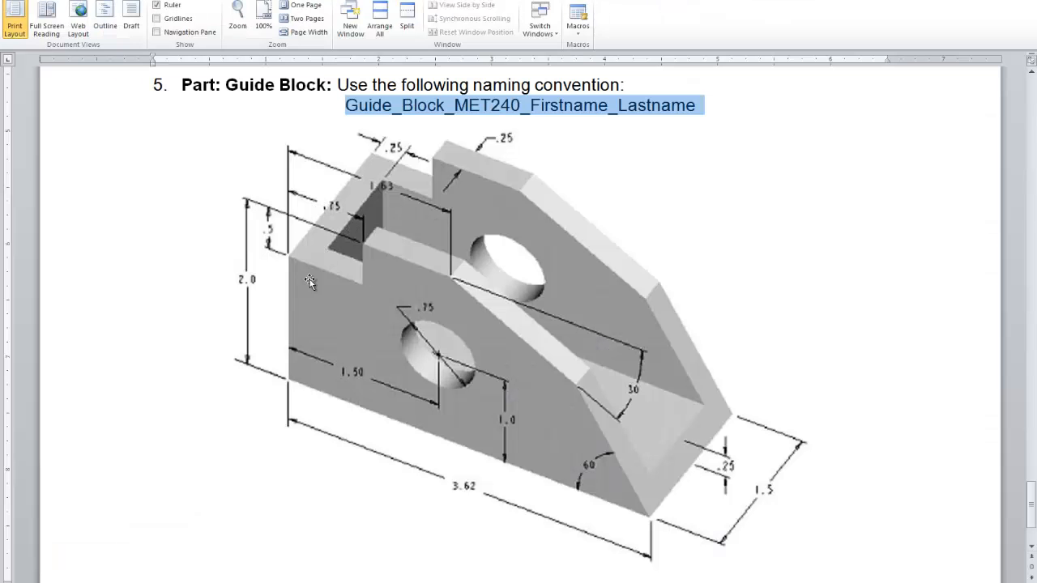
{"action": "mouse_move", "coordinate": [266, 236]}
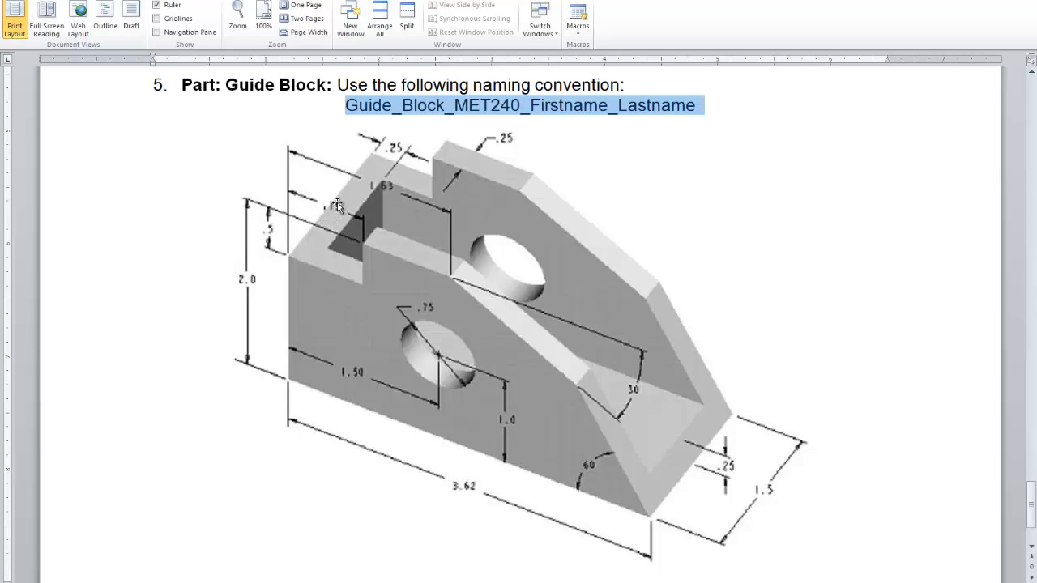
{"action": "mouse_move", "coordinate": [273, 239]}
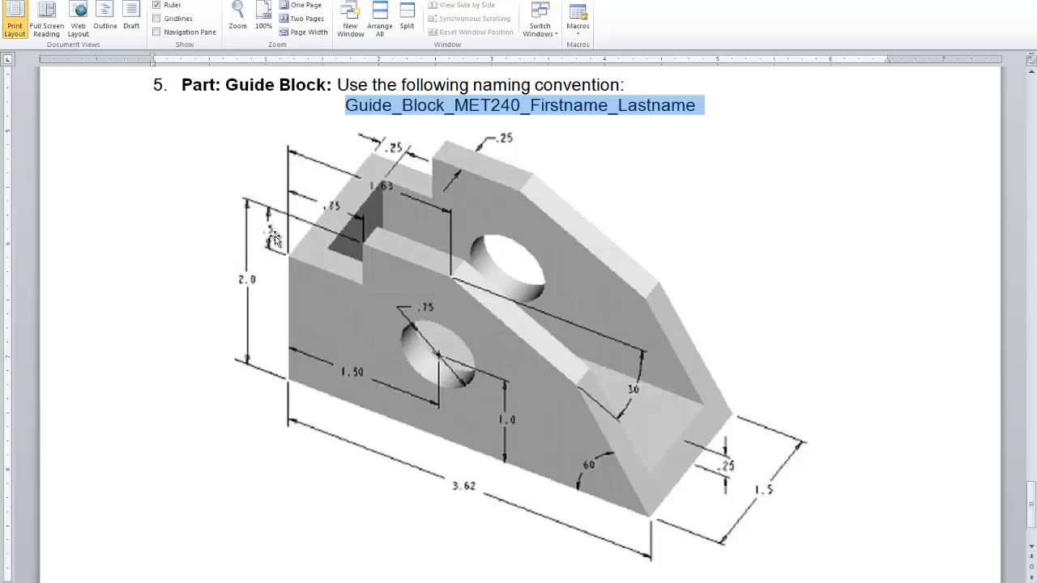
{"action": "mouse_move", "coordinate": [338, 207]}
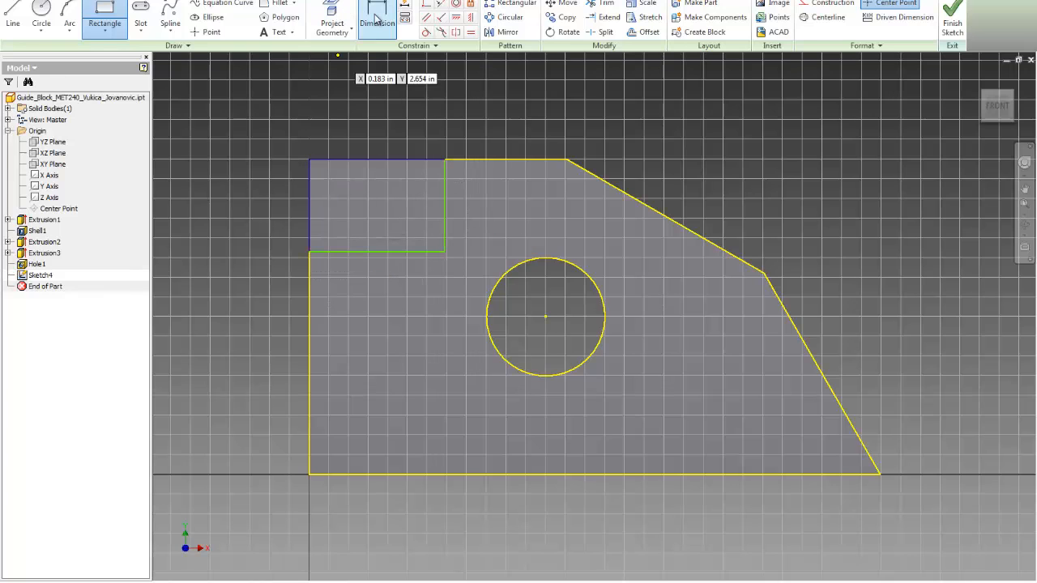
Step: Dimension the notch rectangle 0.75 wide and 0.5 high
{"action": "left_click", "coordinate": [377, 16]}
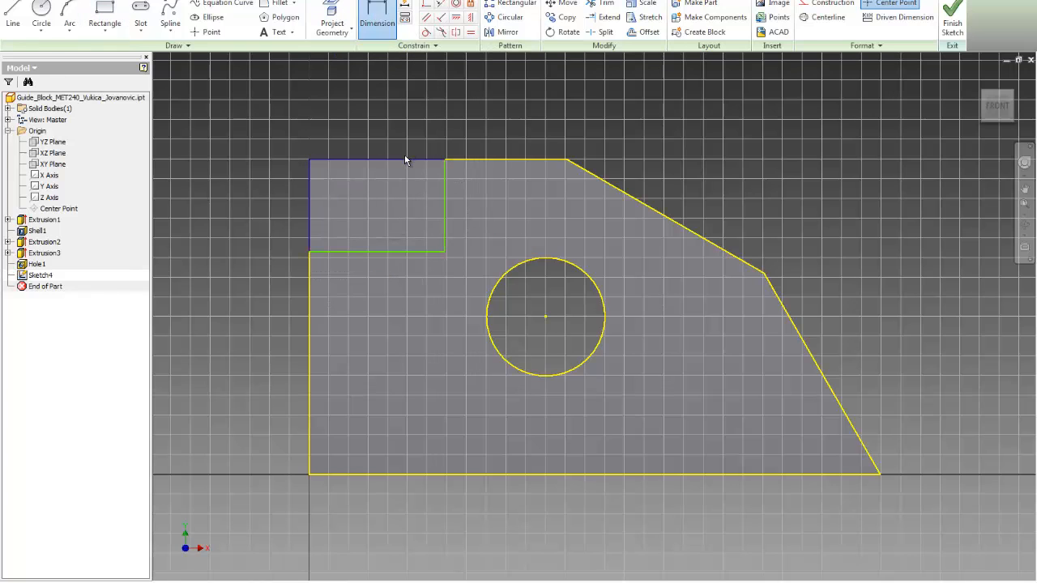
{"action": "left_click", "coordinate": [405, 159]}
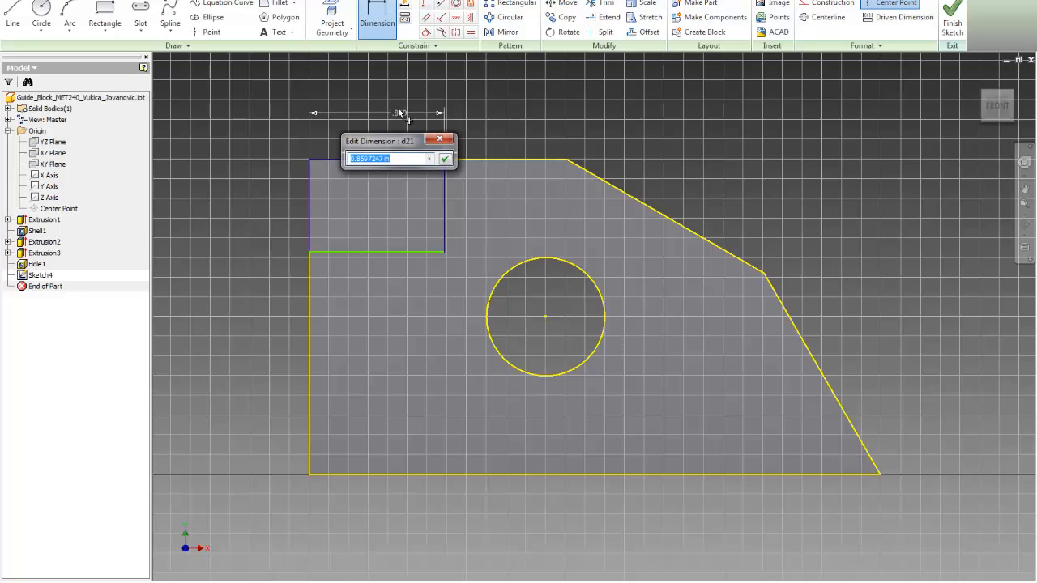
{"action": "type", "text": "0.75"}
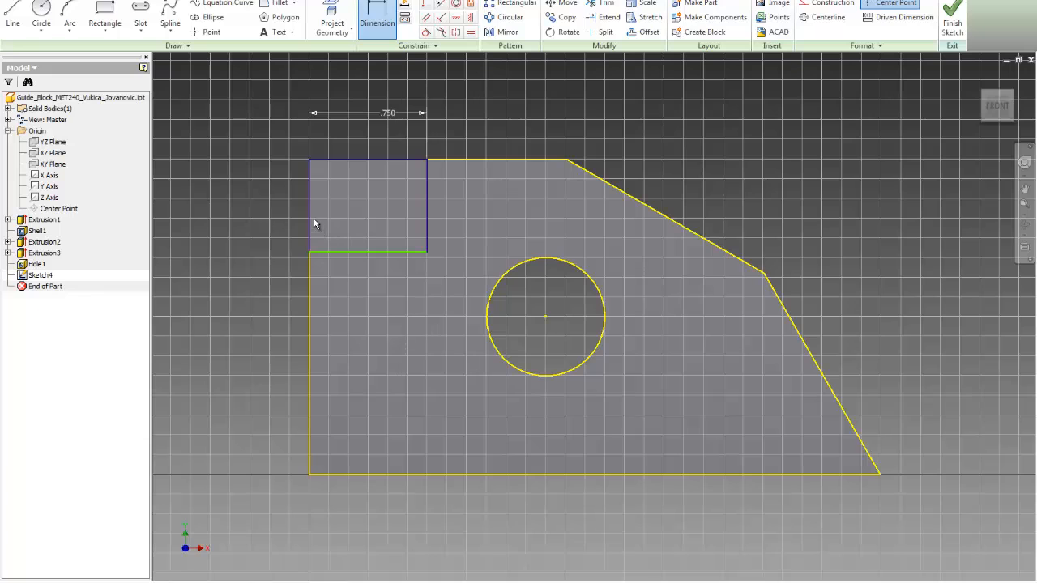
{"action": "left_click", "coordinate": [307, 316]}
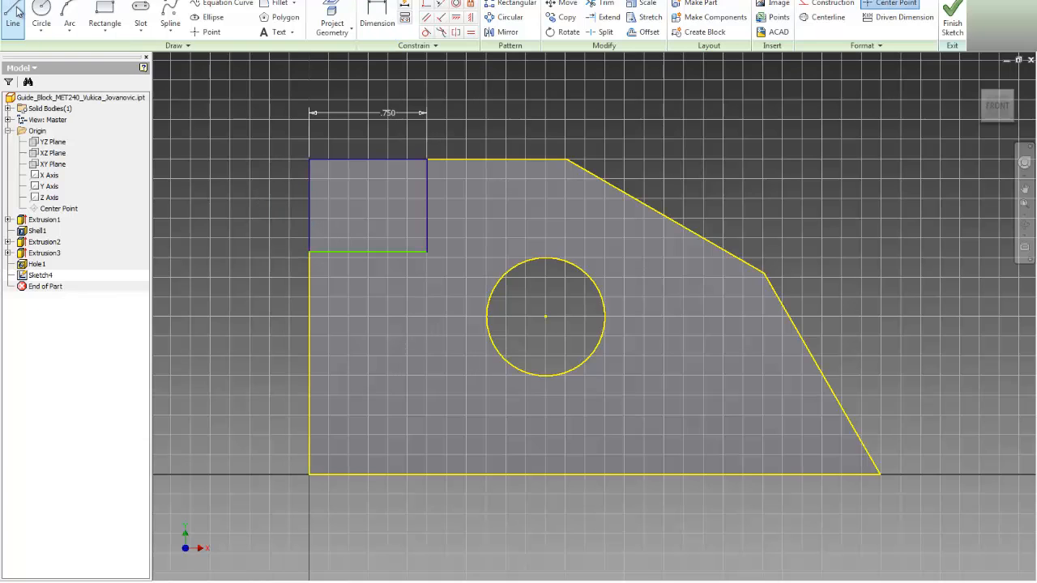
{"action": "left_click", "coordinate": [376, 16]}
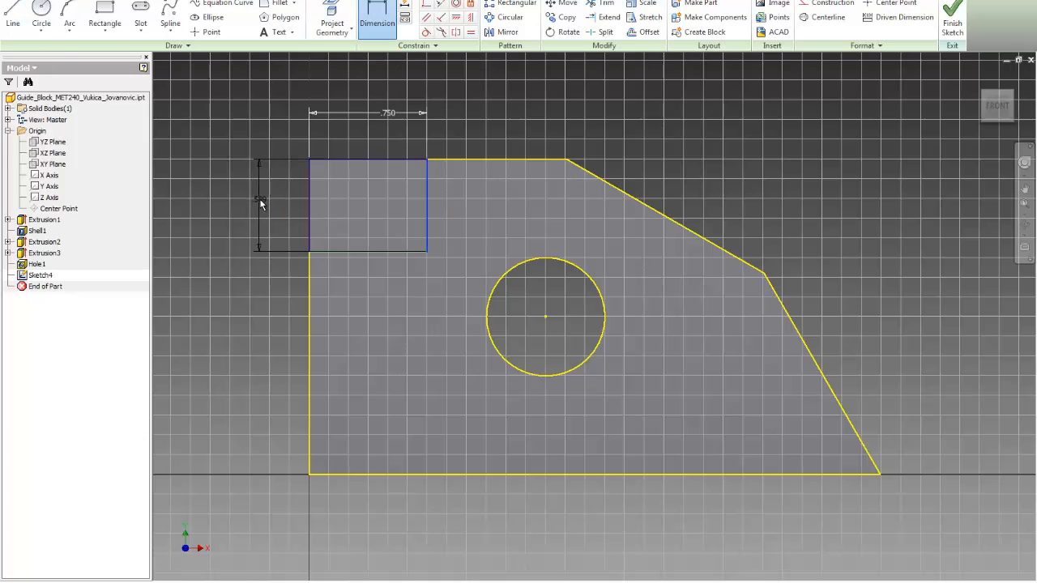
{"action": "left_click", "coordinate": [260, 198]}
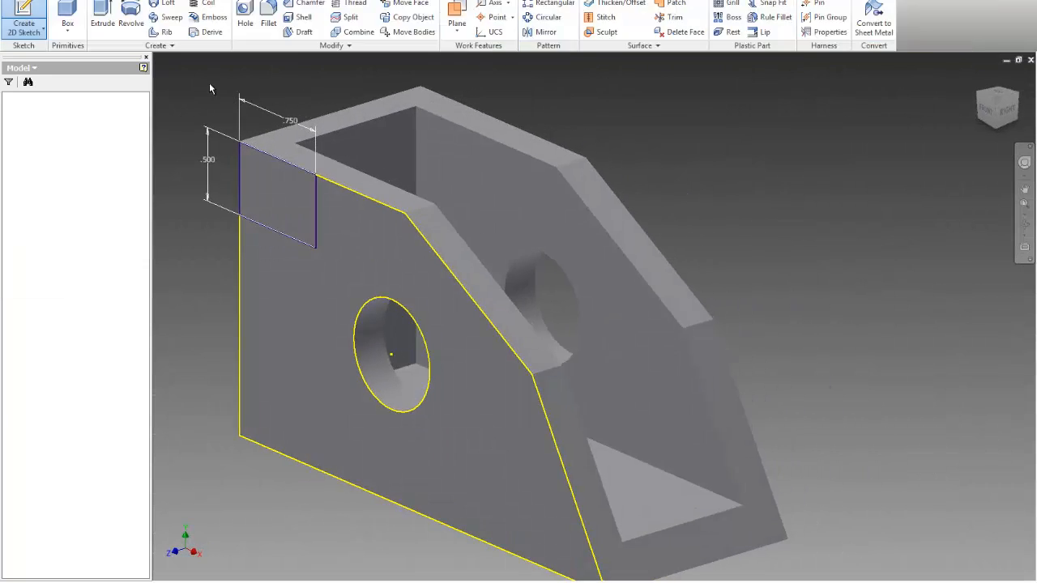
Step: Extrude-cut the rectangle profile Through All to notch the top-left corner
{"action": "left_click", "coordinate": [102, 18]}
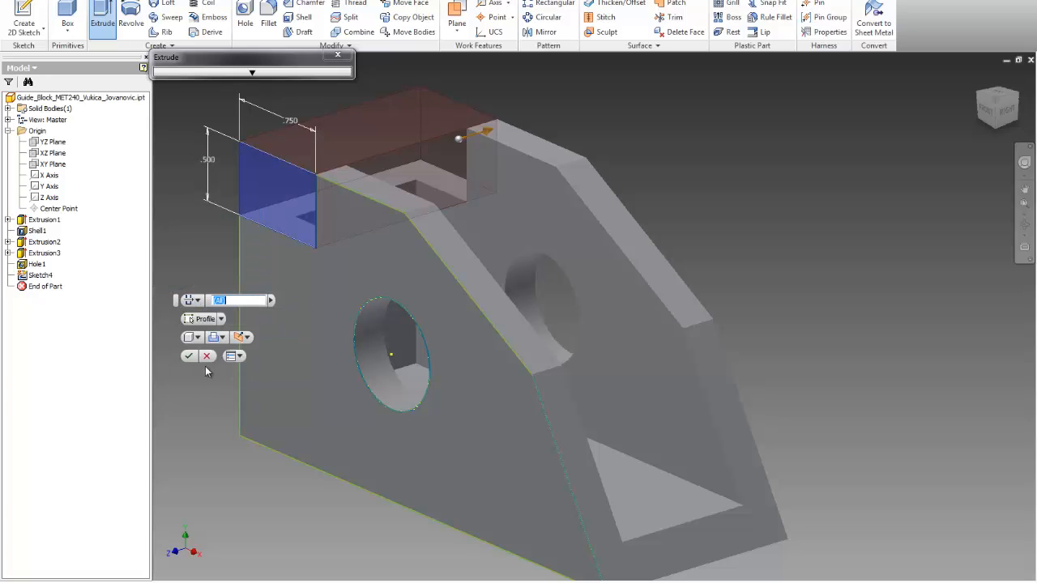
{"action": "left_click", "coordinate": [189, 356]}
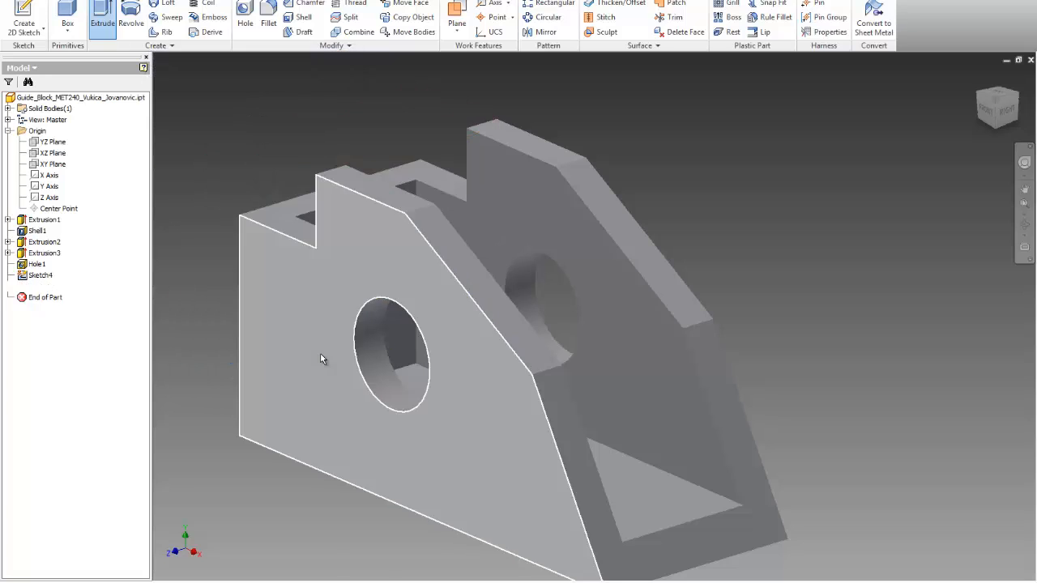